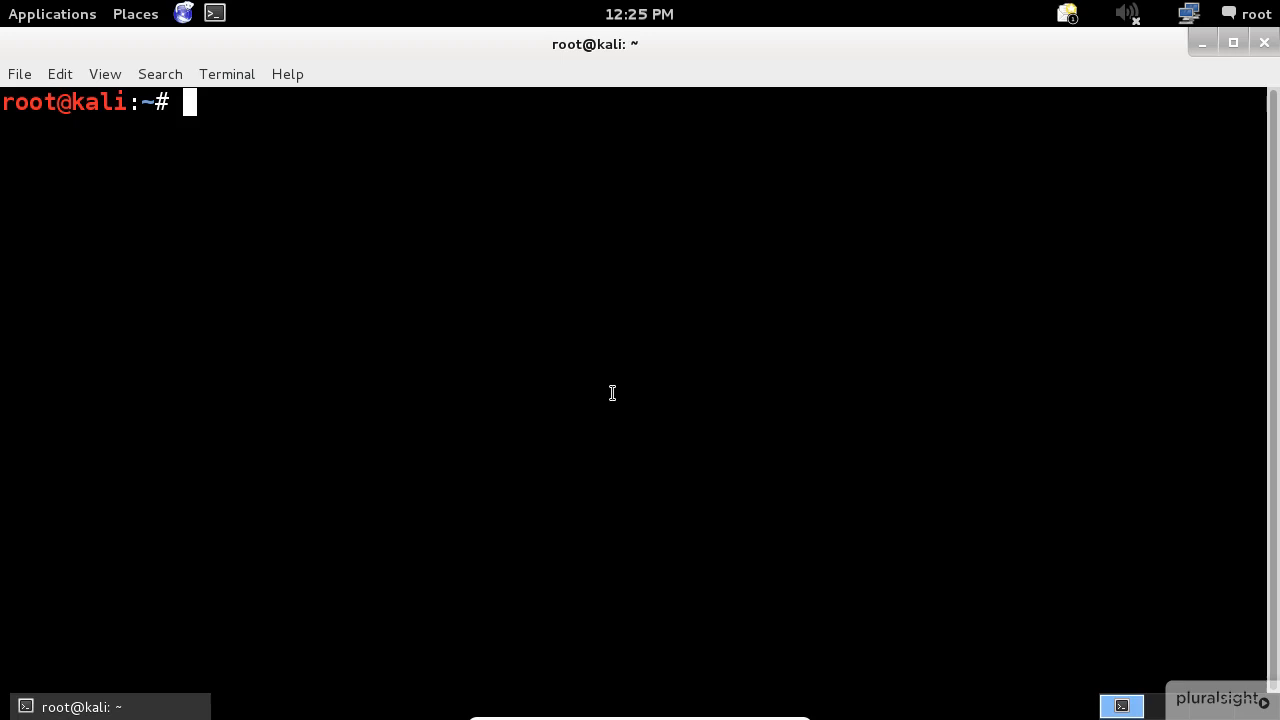
type("sslsc")
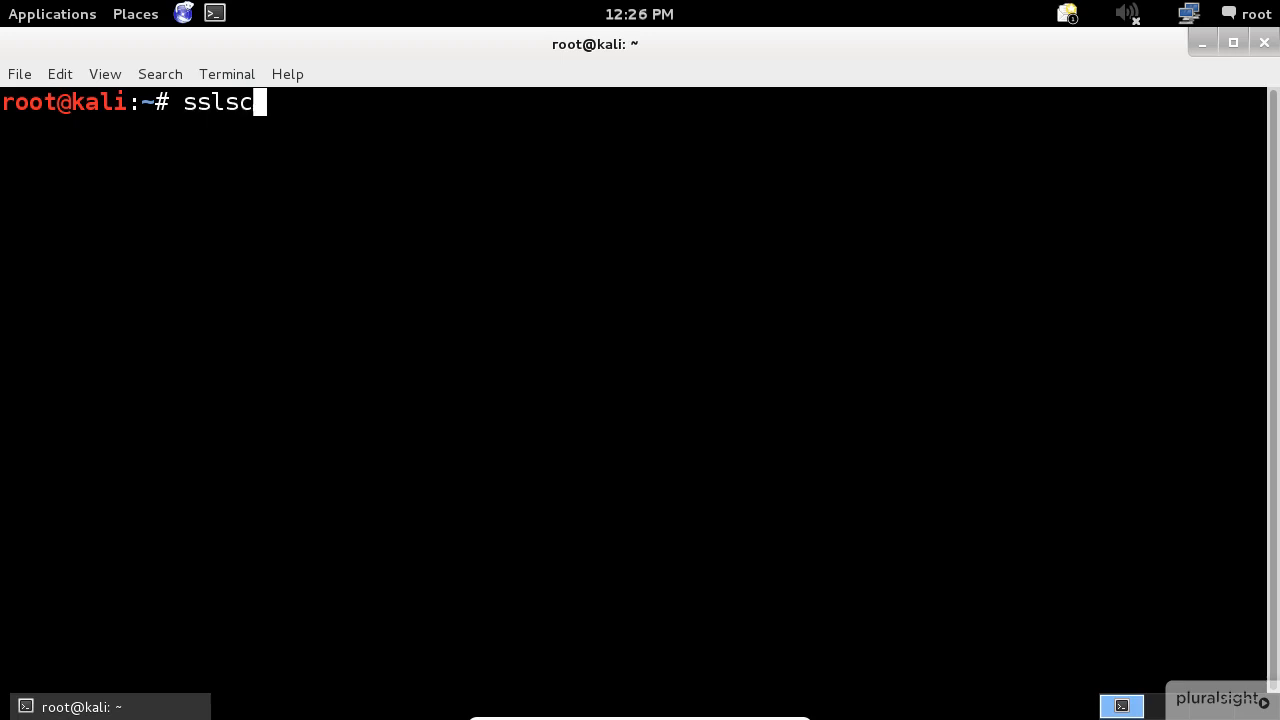
type("an www.ethica")
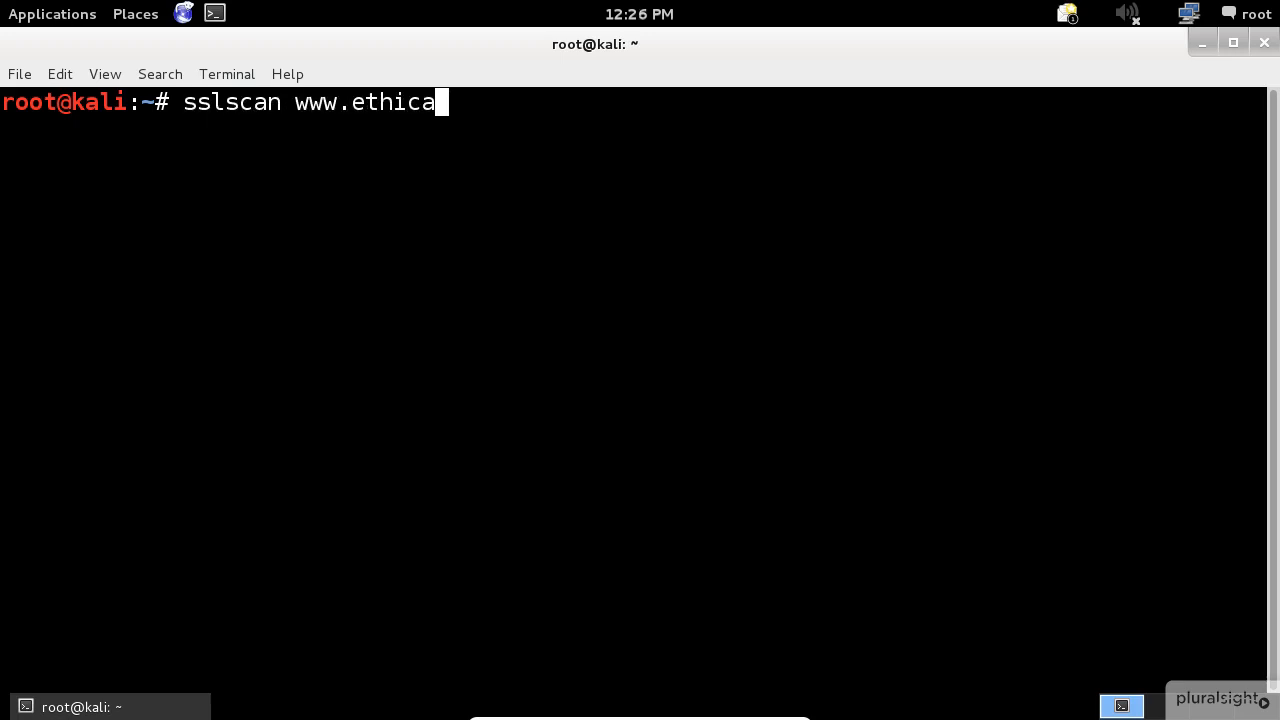
type("lhackingblog.com")
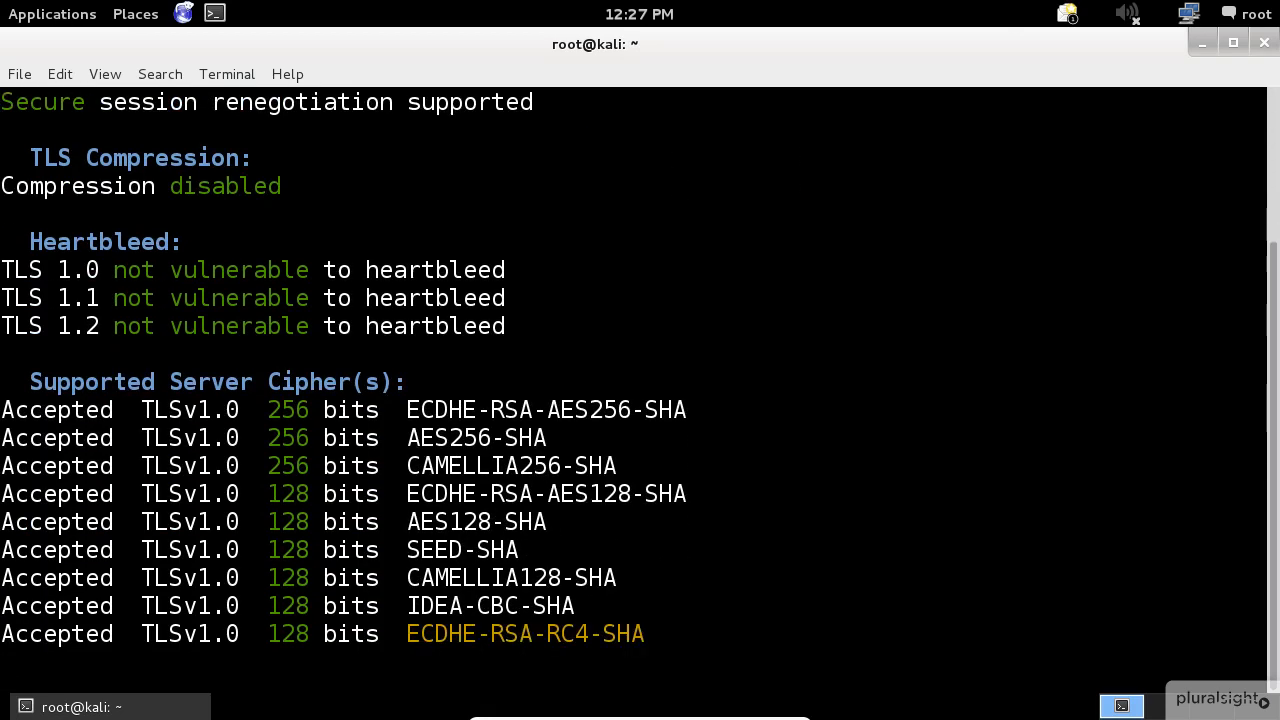
scroll("down", 3)
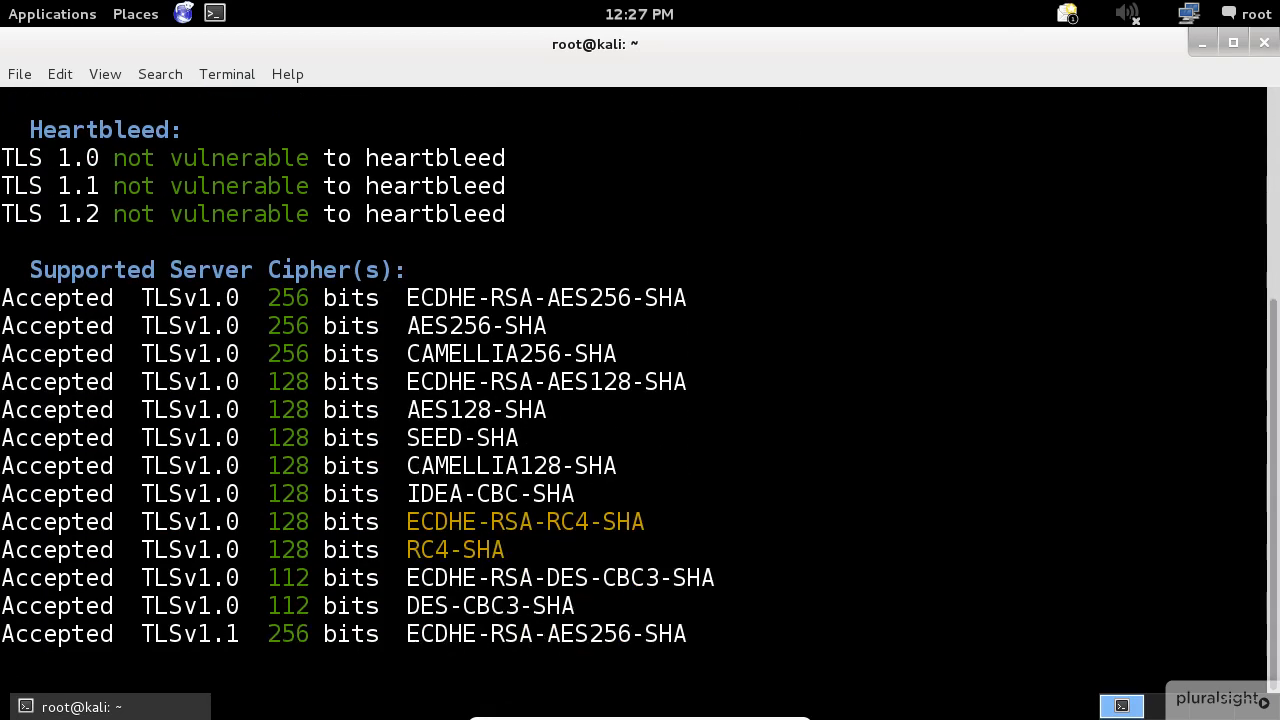
scroll("down", 3)
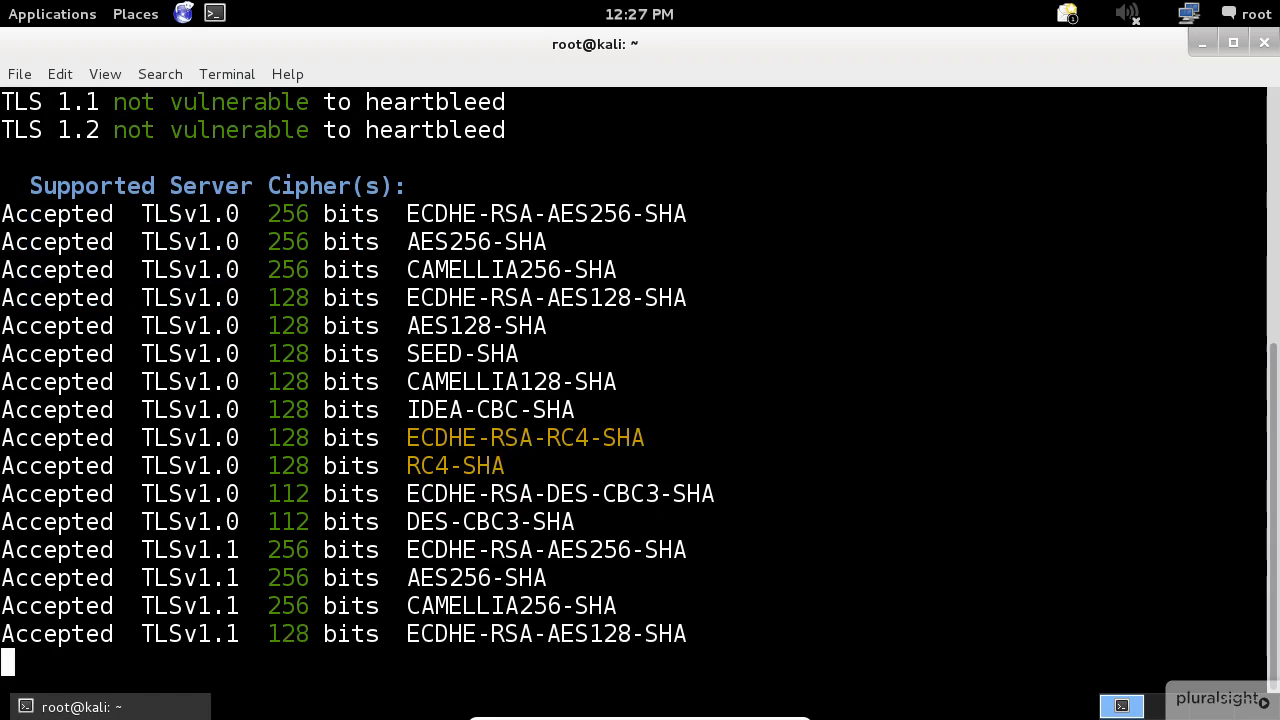
scroll("down", 3)
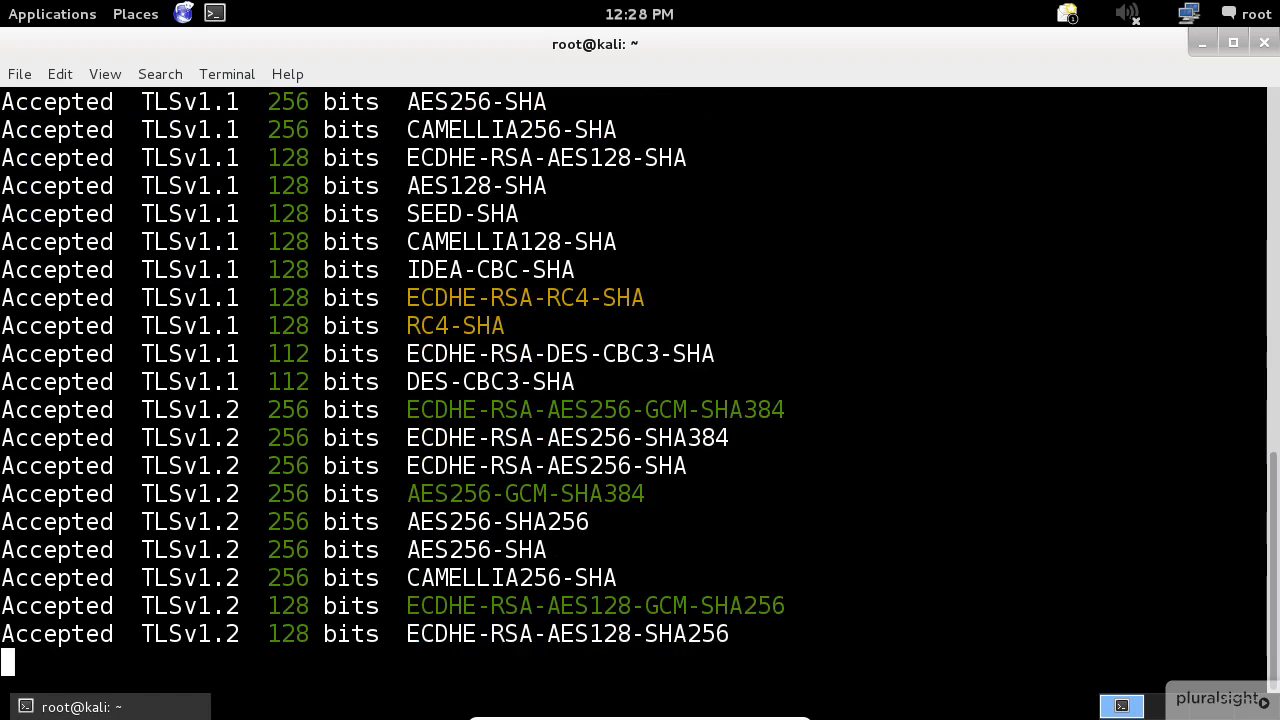
scroll("down", 3)
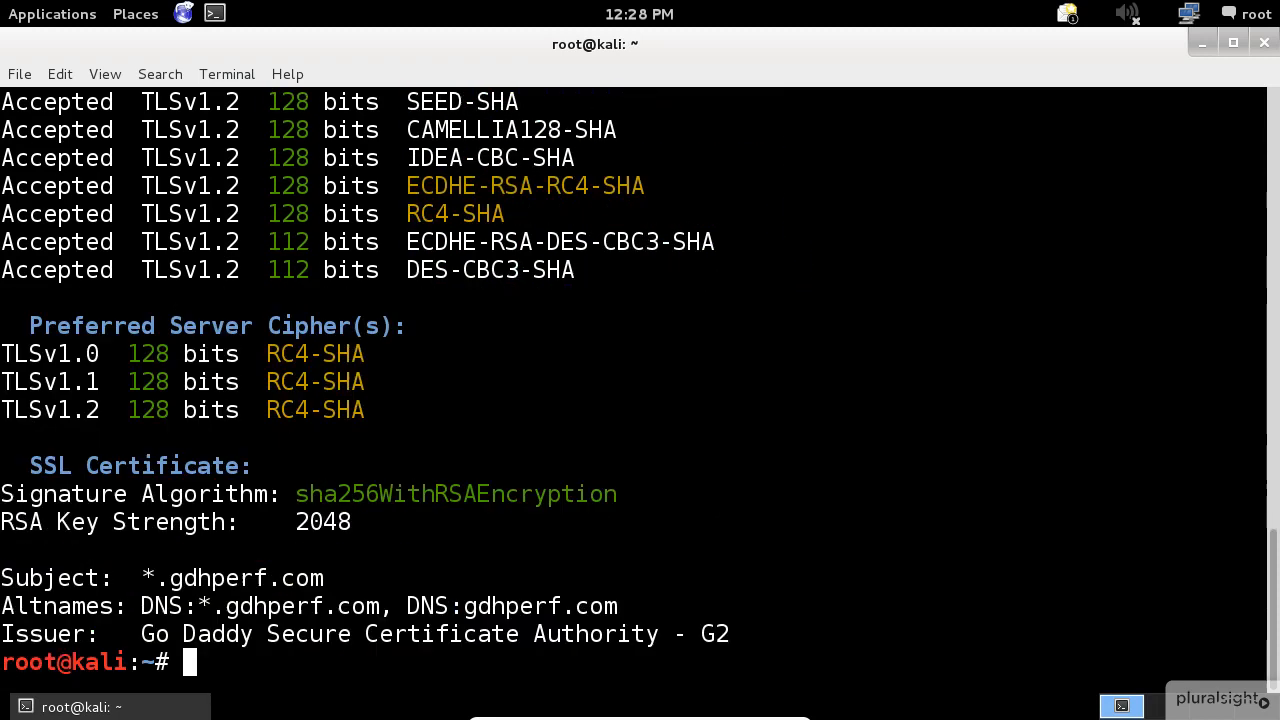
scroll("up", 3)
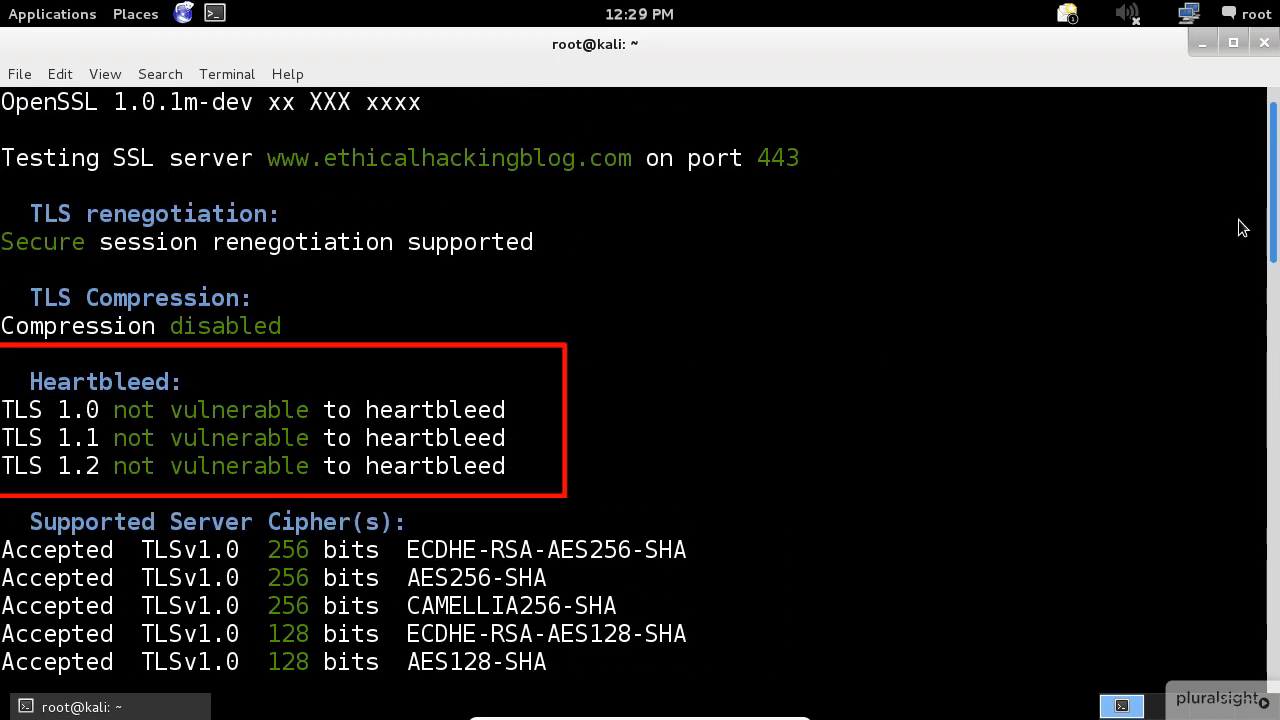
scroll("down", 3)
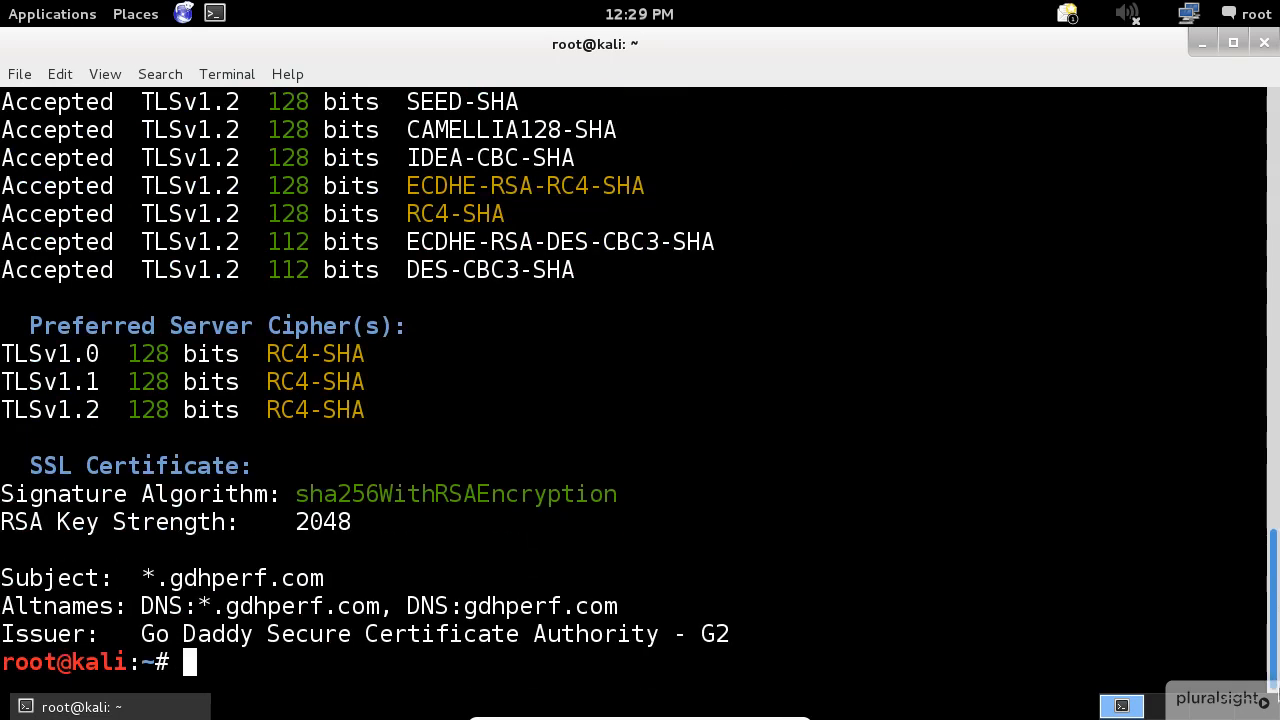
mouse_move(1194, 481)
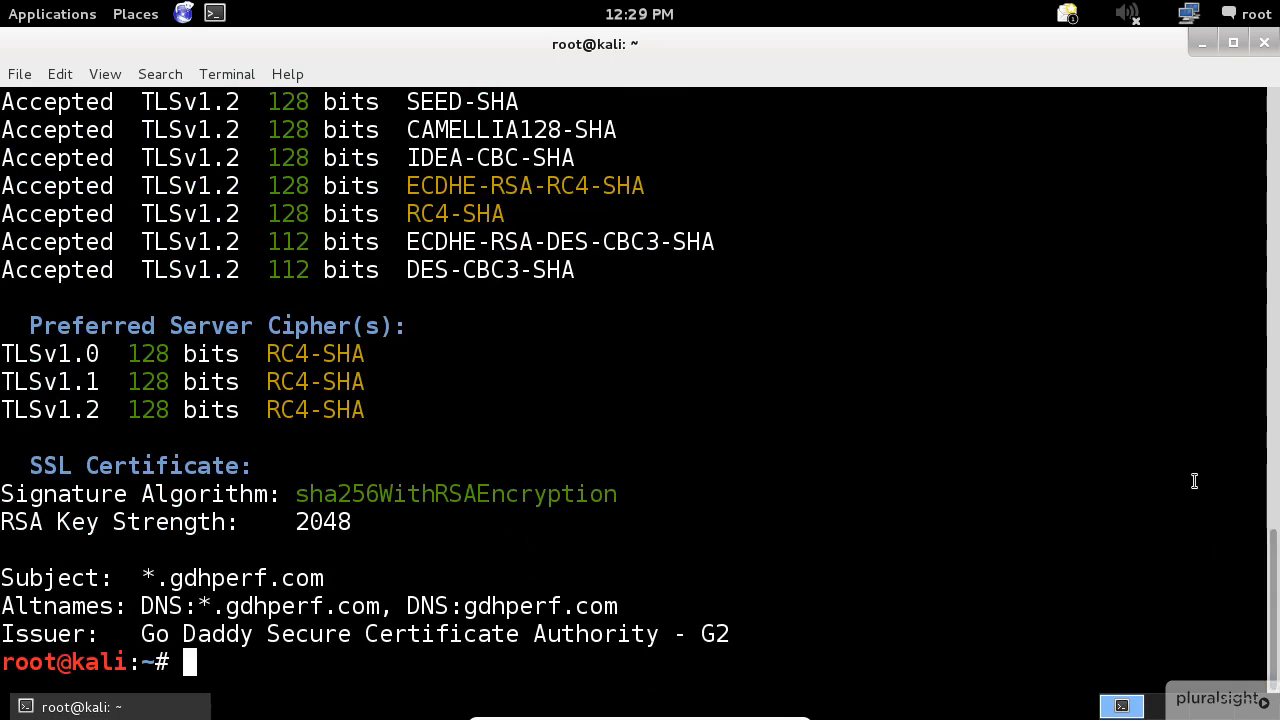